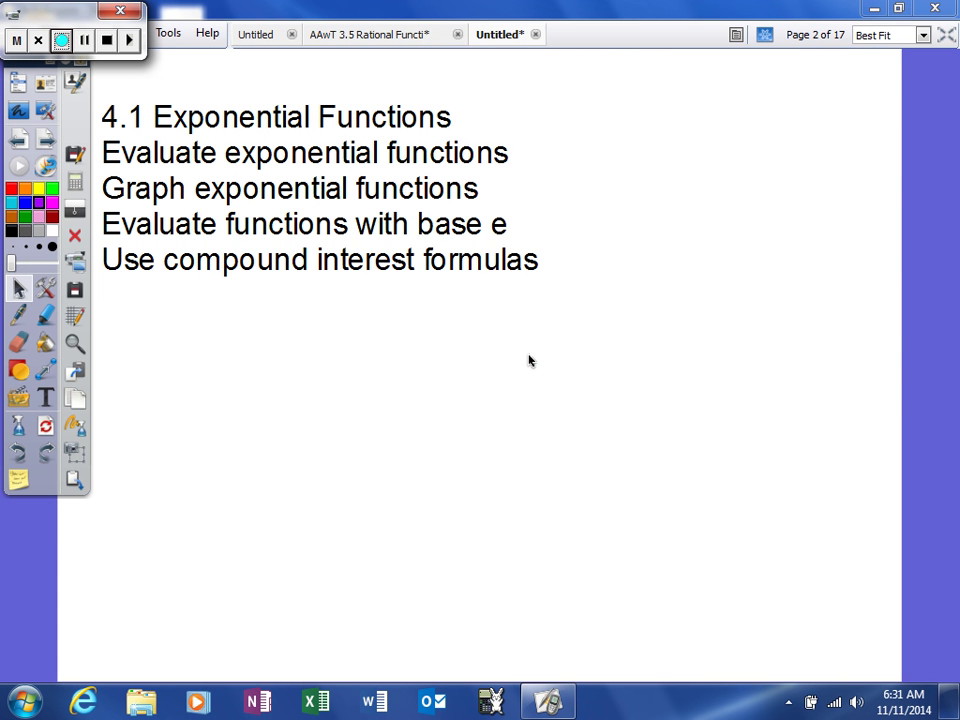
- Advance the whiteboard to the blank page 3
{"action": "left_click", "coordinate": [62, 40]}
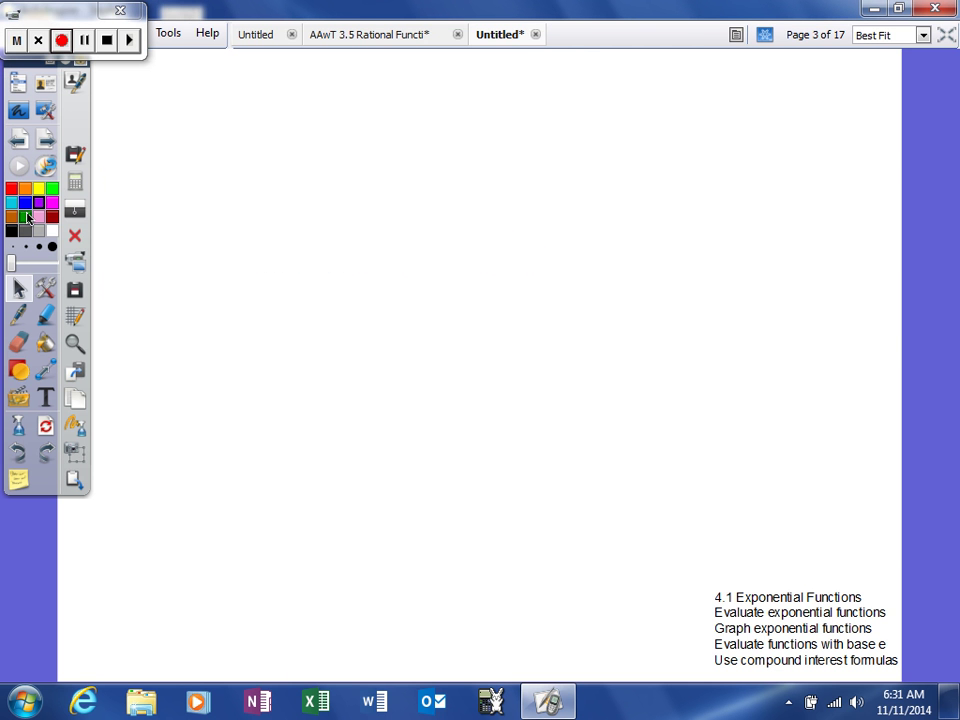
{"action": "mouse_move", "coordinate": [13, 203]}
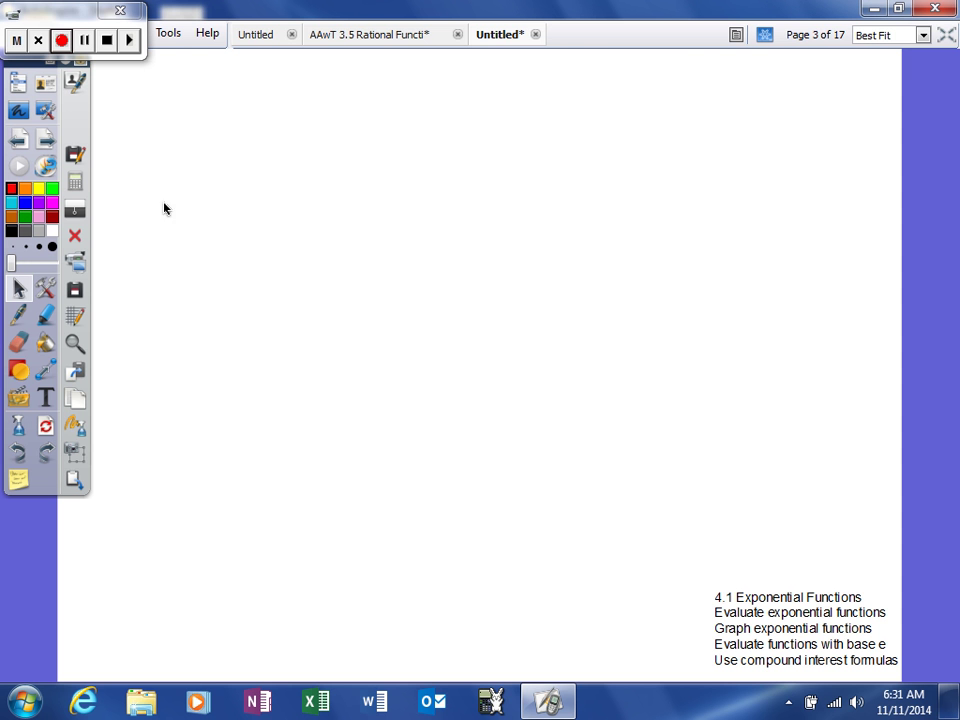
{"action": "mouse_move", "coordinate": [151, 223]}
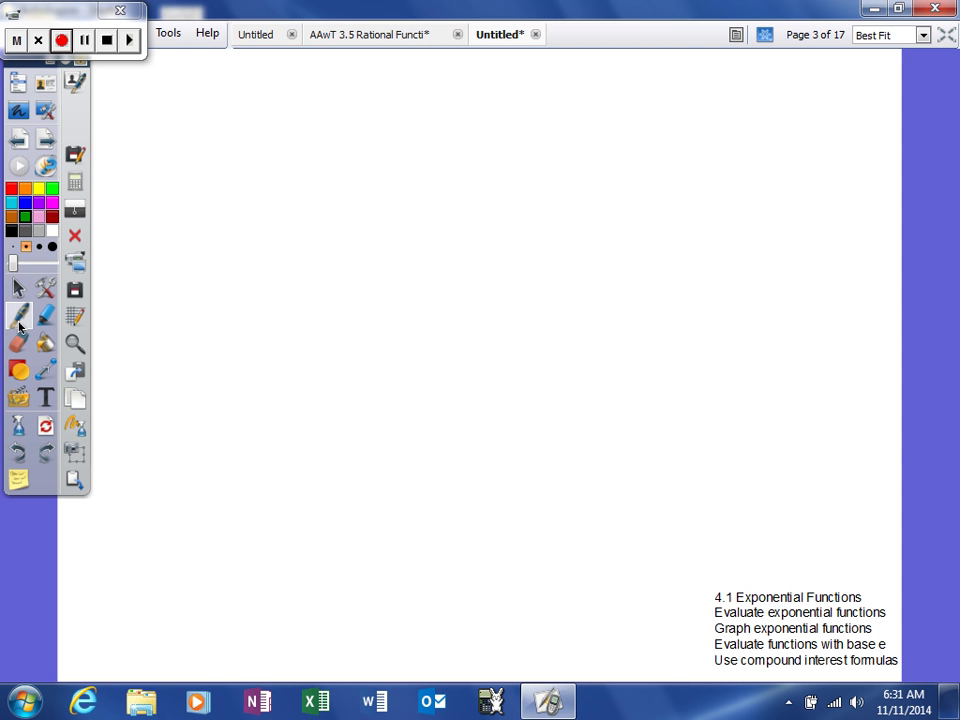
- Draw a green double-arrowed diagonal line and a green downward-opening parabola beside it
{"action": "left_click_drag", "start_coordinate": [145, 222], "coordinate": [308, 97]}
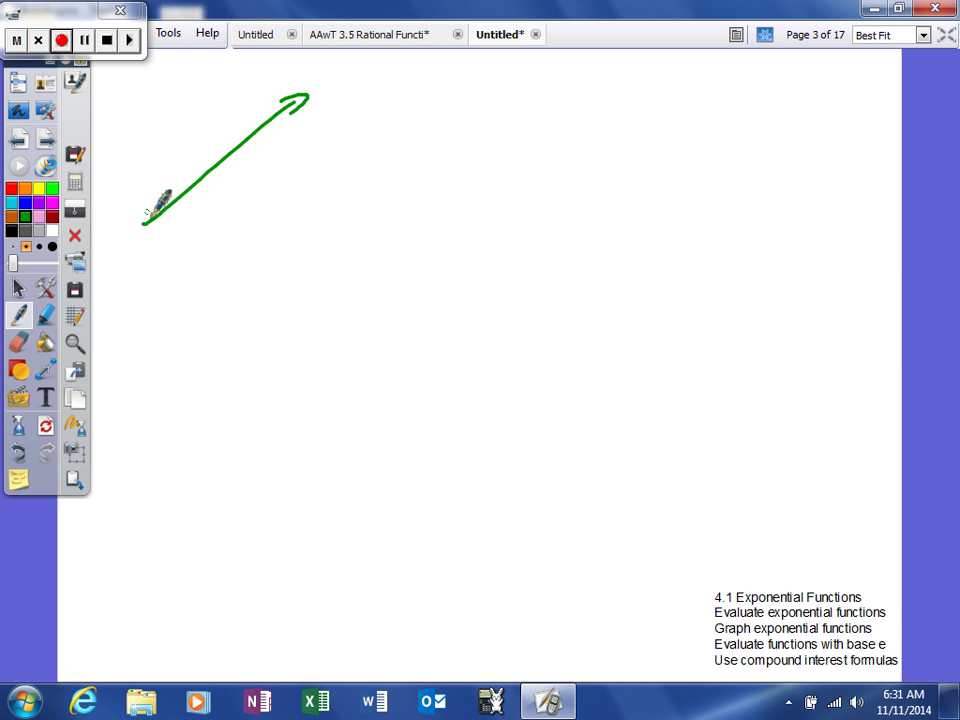
{"action": "left_click_drag", "start_coordinate": [160, 210], "coordinate": [143, 225]}
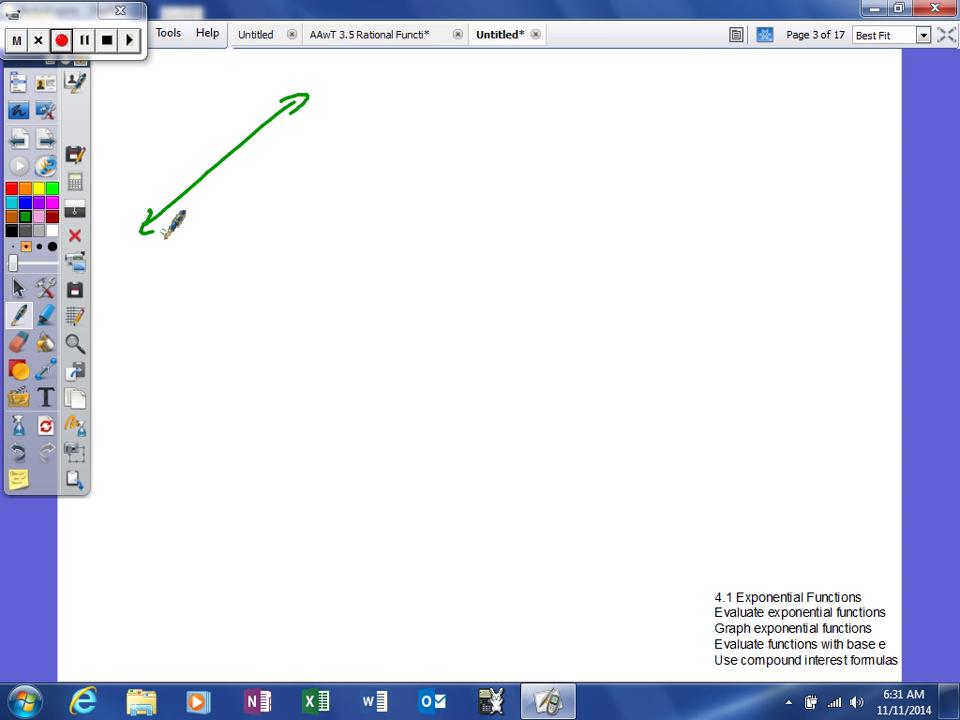
{"action": "left_click_drag", "start_coordinate": [330, 220], "coordinate": [470, 210]}
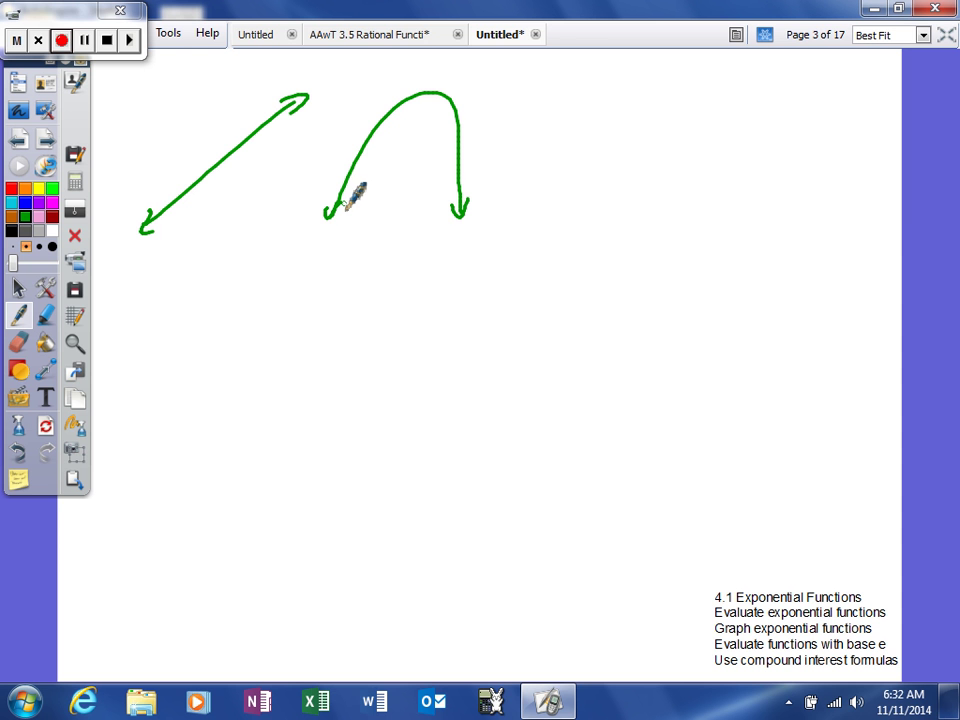
{"action": "mouse_move", "coordinate": [565, 195]}
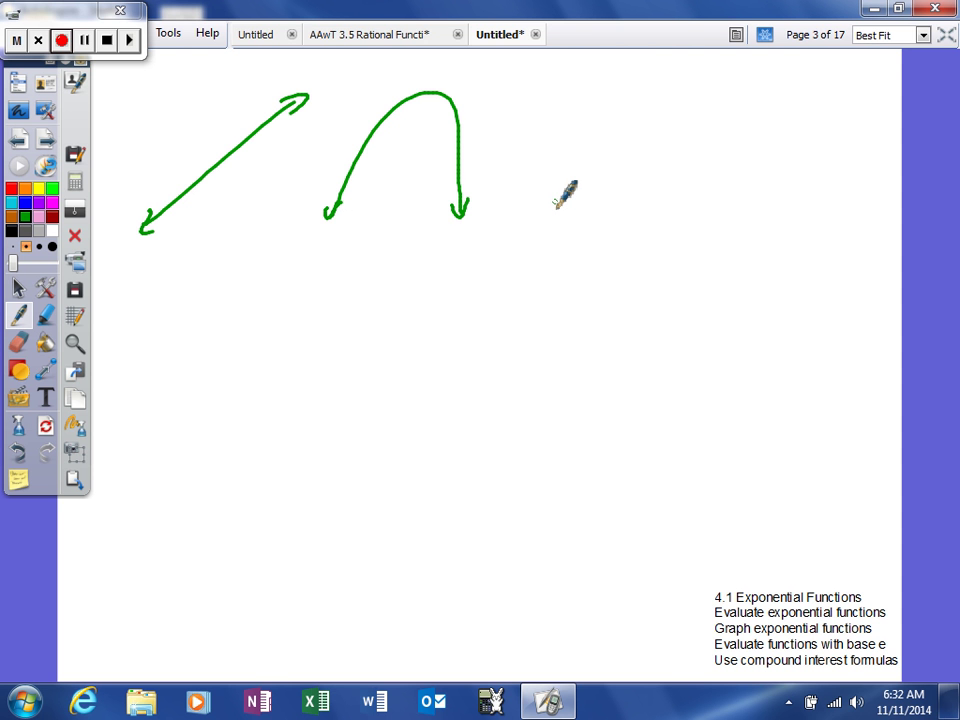
- Draw a green exponential curve that starts flat and sweeps upward right of the parabola
{"action": "left_click_drag", "start_coordinate": [533, 207], "coordinate": [600, 203]}
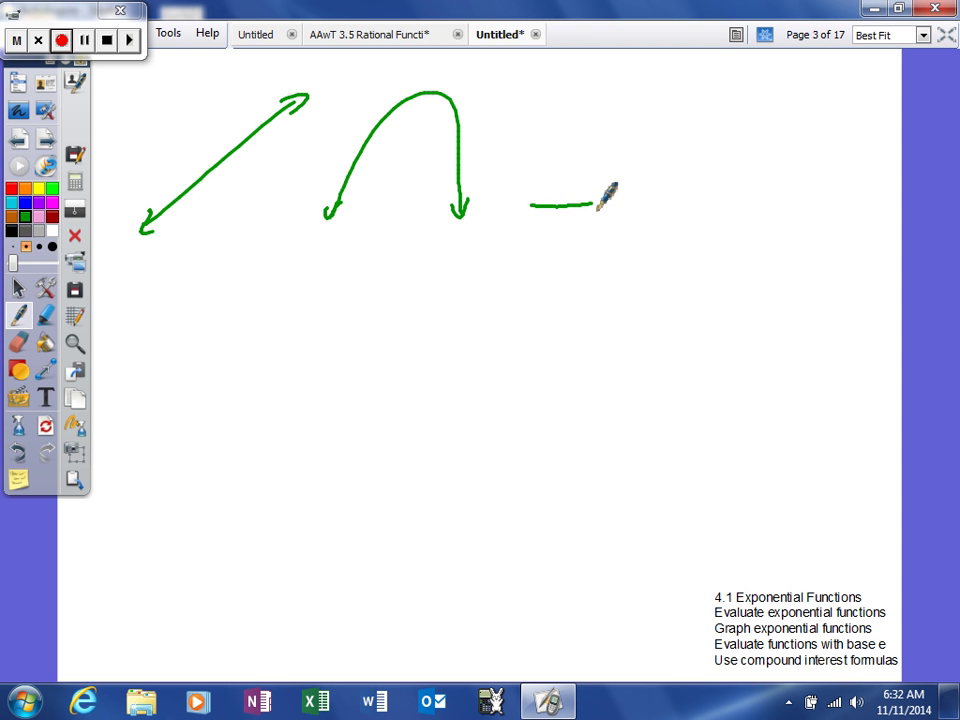
{"action": "left_click_drag", "start_coordinate": [535, 205], "coordinate": [700, 75]}
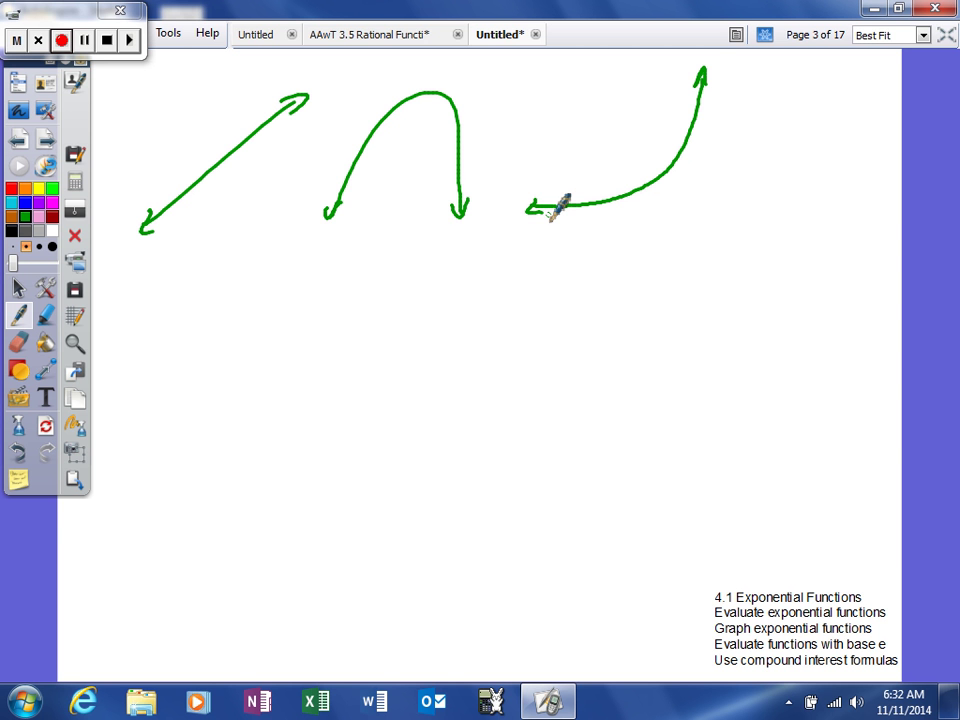
{"action": "left_click", "coordinate": [61, 40]}
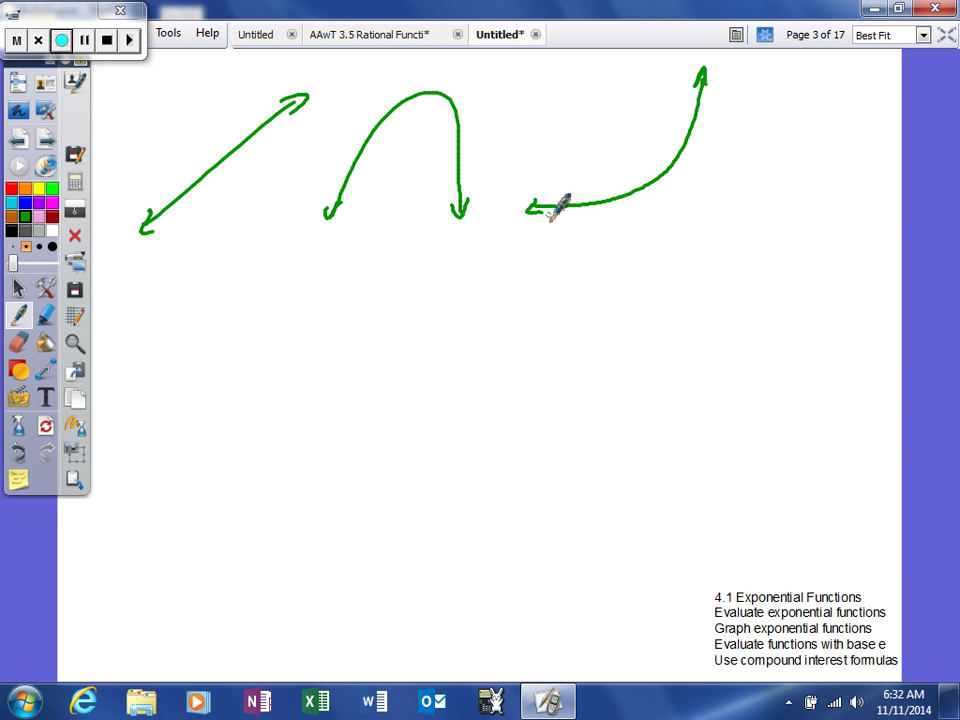
{"action": "mouse_move", "coordinate": [13, 190]}
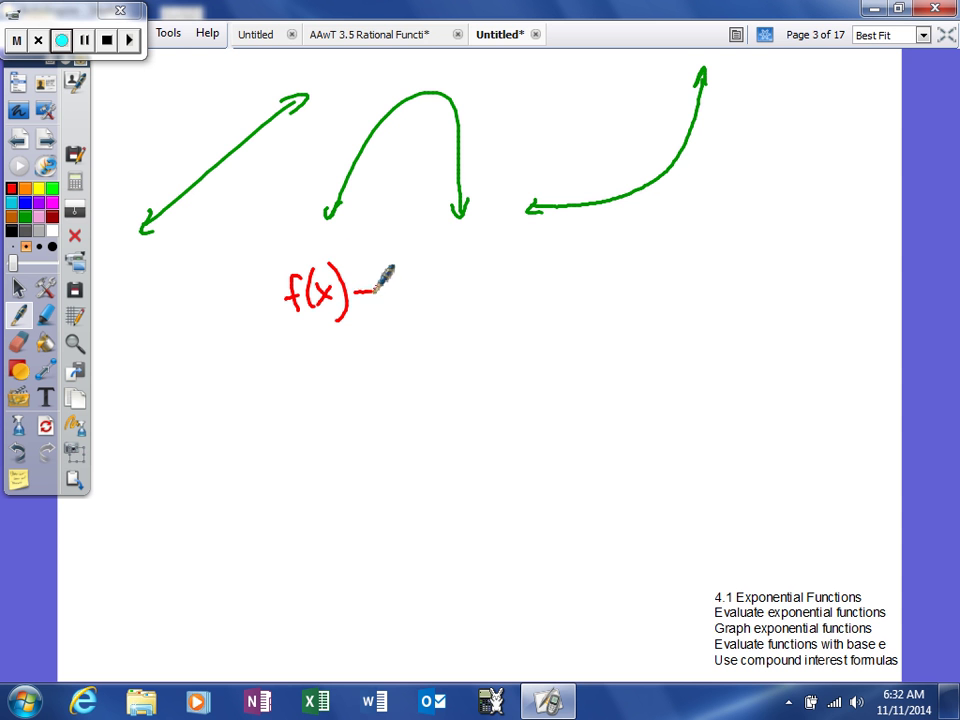
- Handwrite f(x) = x² in red below the curves and start g( to its right
{"action": "left_click_drag", "start_coordinate": [360, 290], "coordinate": [440, 270]}
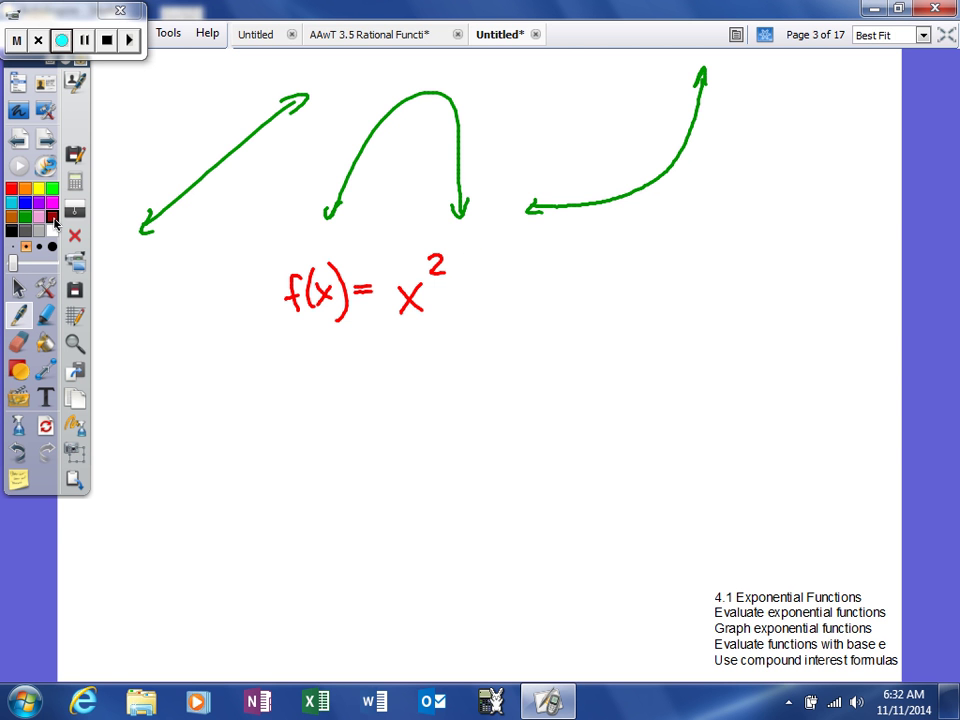
{"action": "left_click_drag", "start_coordinate": [560, 290], "coordinate": [635, 275]}
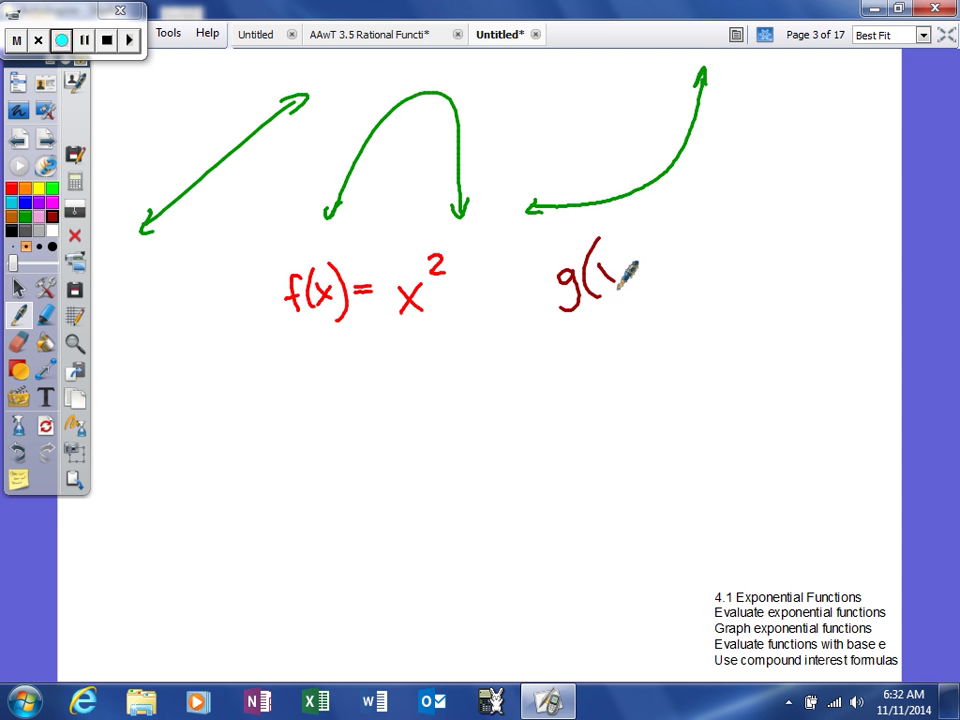